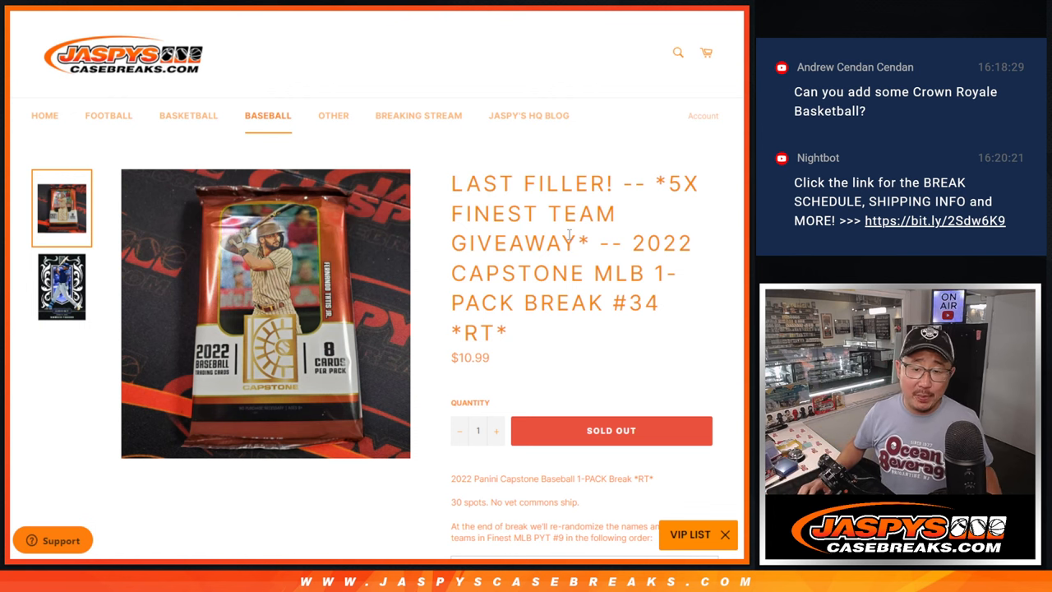
{"action": "mouse_move", "coordinate": [668, 307]}
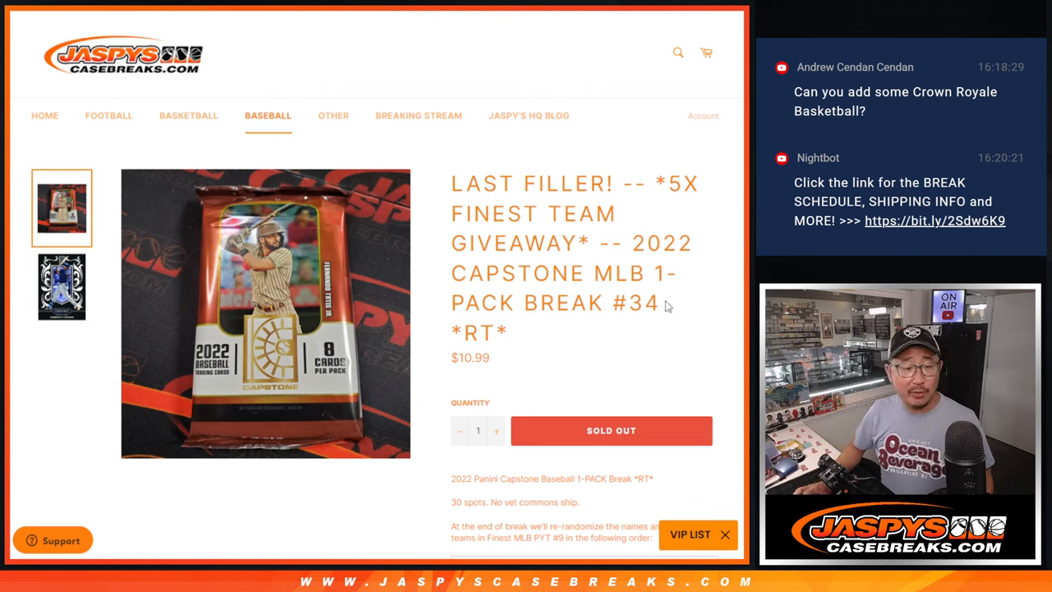
Shuffle the 30 participant names into random order in the List Randomizer.
{"action": "scroll", "scroll_direction": "down", "scroll_amount": 3}
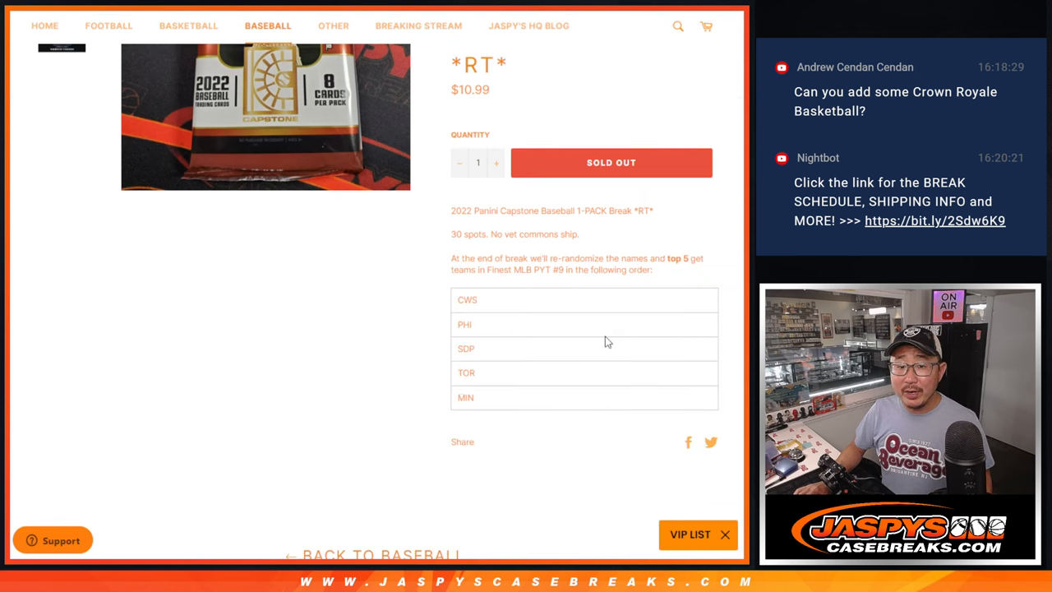
{"action": "mouse_move", "coordinate": [555, 368]}
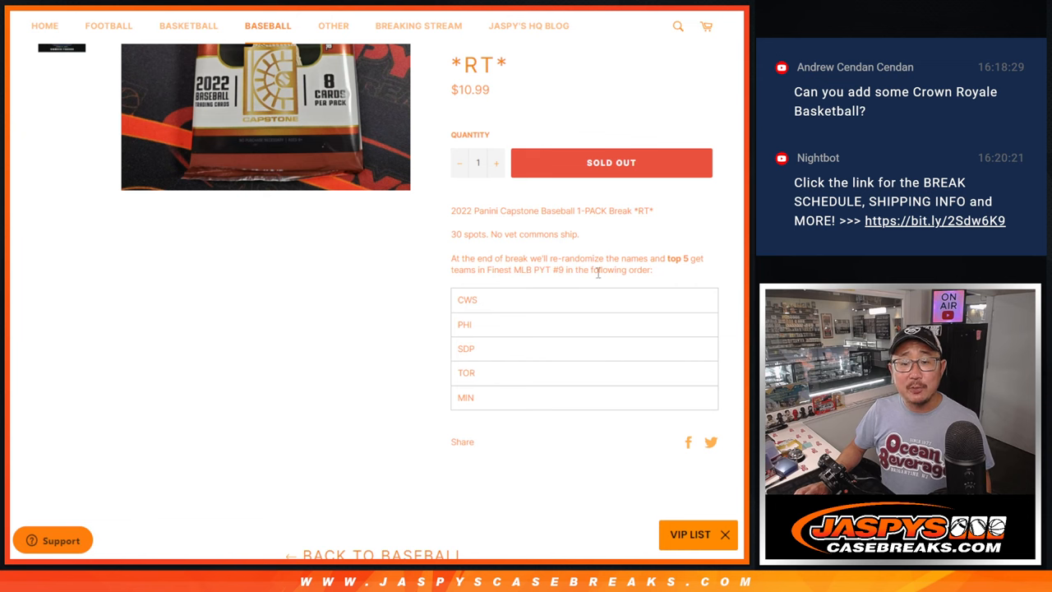
{"action": "scroll", "scroll_direction": "up", "scroll_amount": 3}
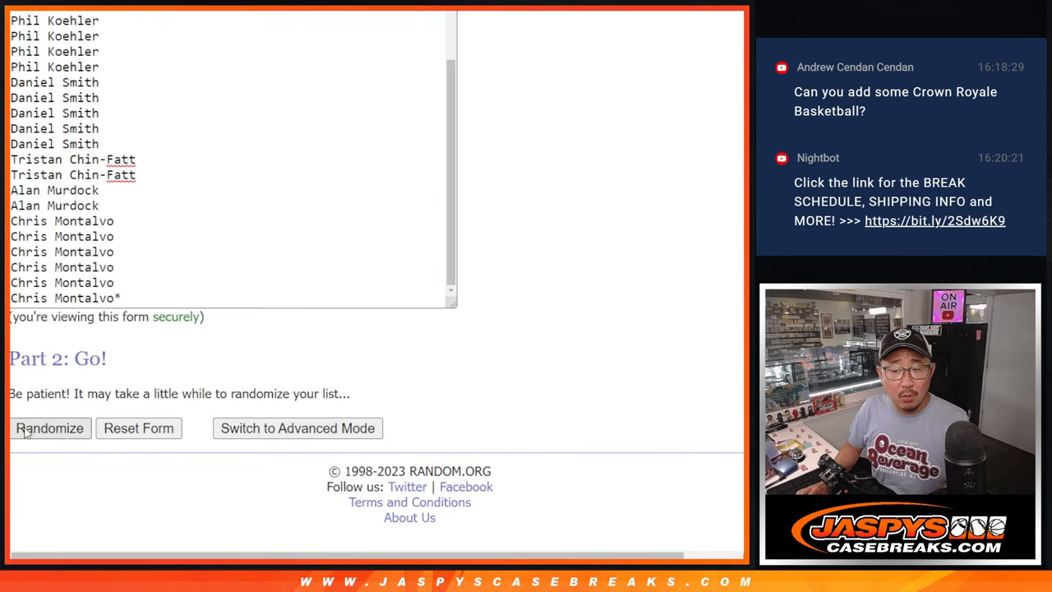
{"action": "left_click", "coordinate": [49, 427]}
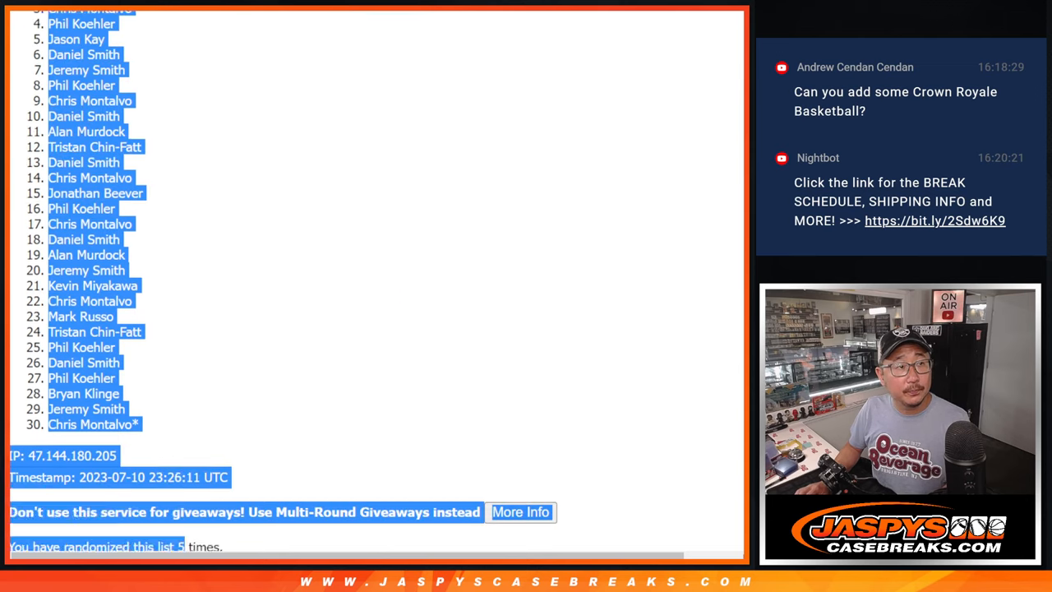
{"action": "scroll", "scroll_direction": "down", "scroll_amount": 3}
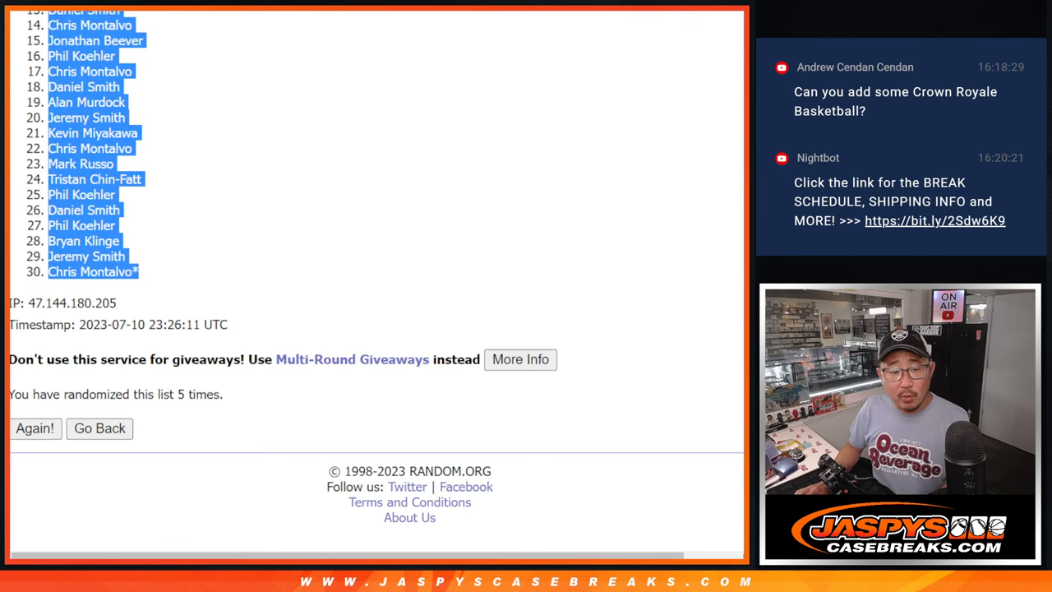
Go back to the entry form and randomize the list of MLB teams as well.
{"action": "left_click", "coordinate": [99, 427]}
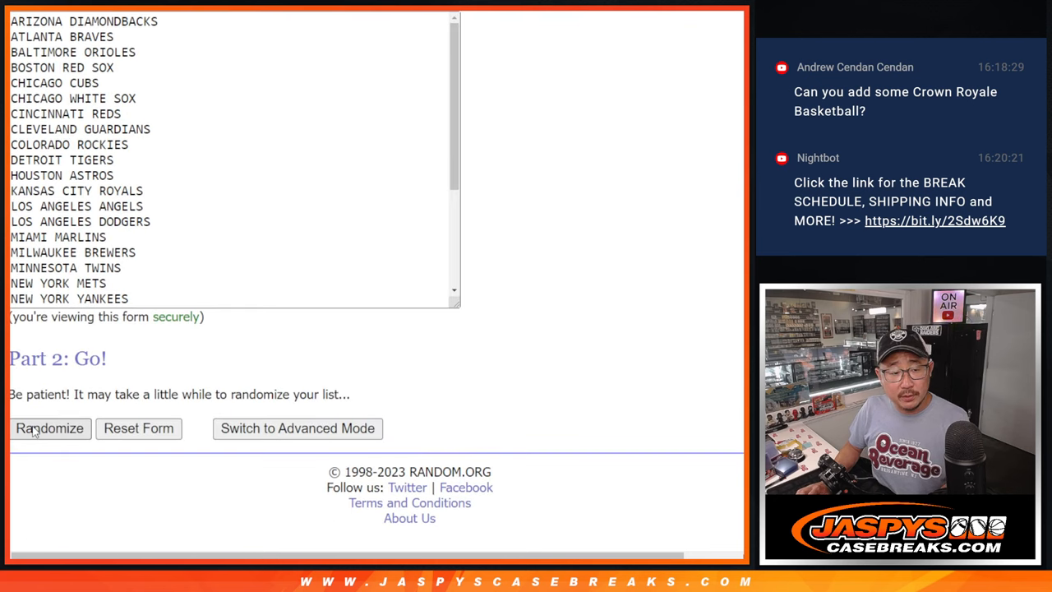
{"action": "left_click", "coordinate": [50, 427]}
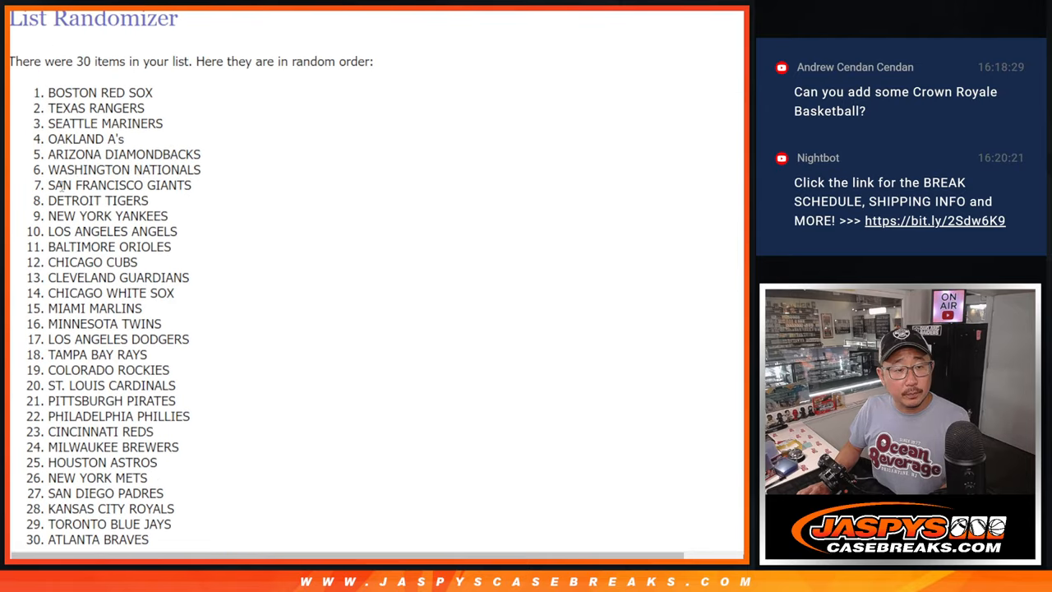
{"action": "scroll", "scroll_direction": "down", "scroll_amount": 3}
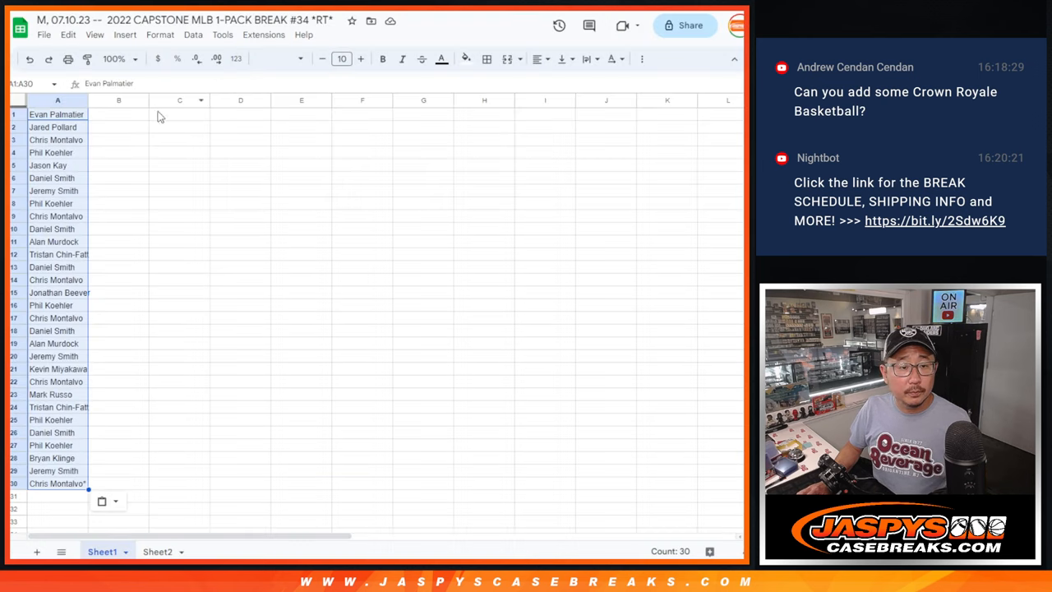
Apply the Roboto font and widen the columns so names and teams fit.
{"action": "left_click", "coordinate": [276, 60]}
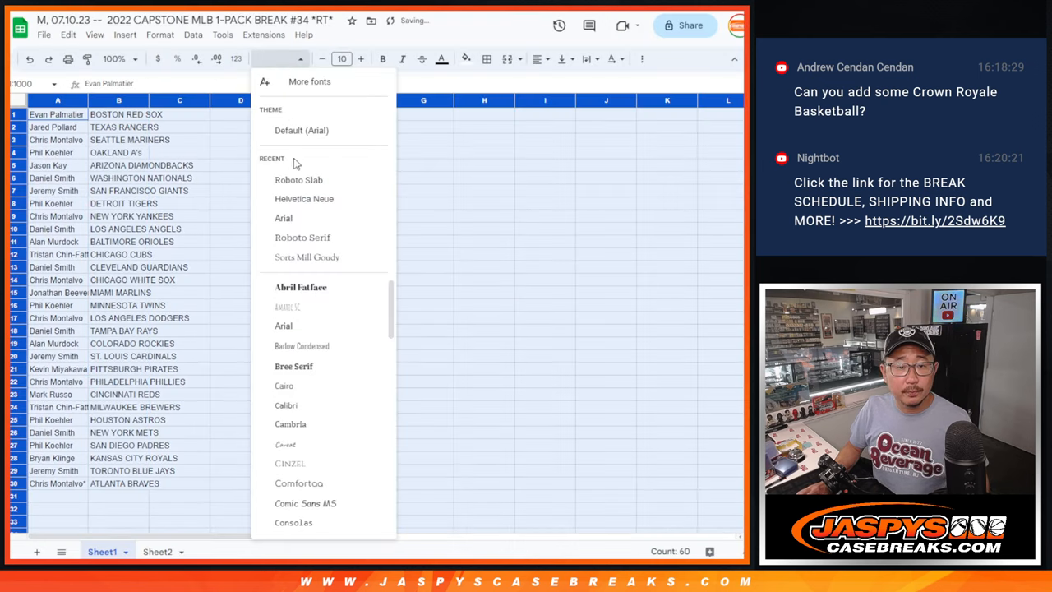
{"action": "left_click", "coordinate": [299, 179]}
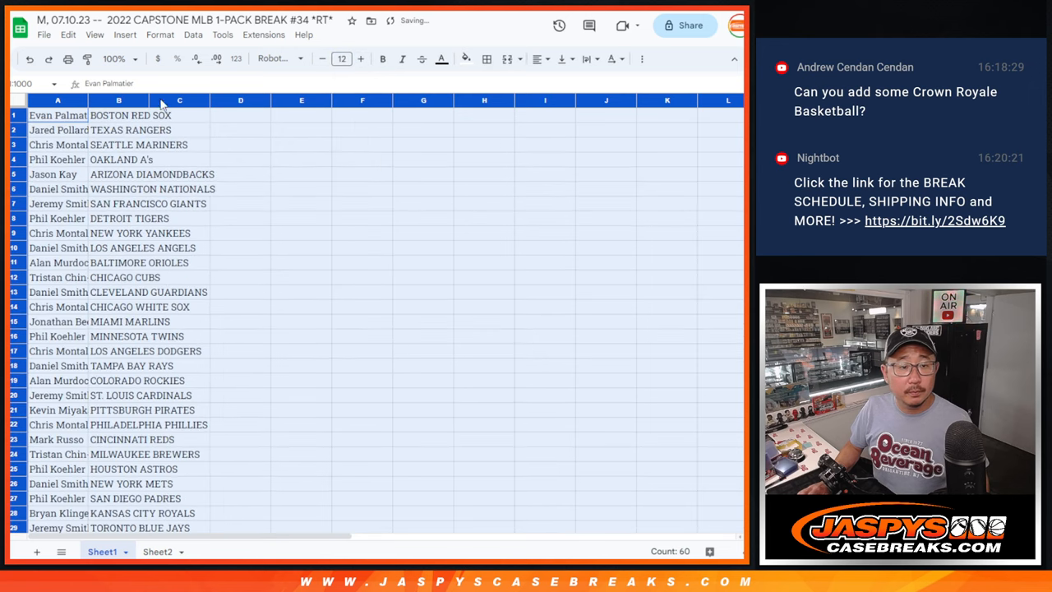
{"action": "left_click", "coordinate": [114, 59]}
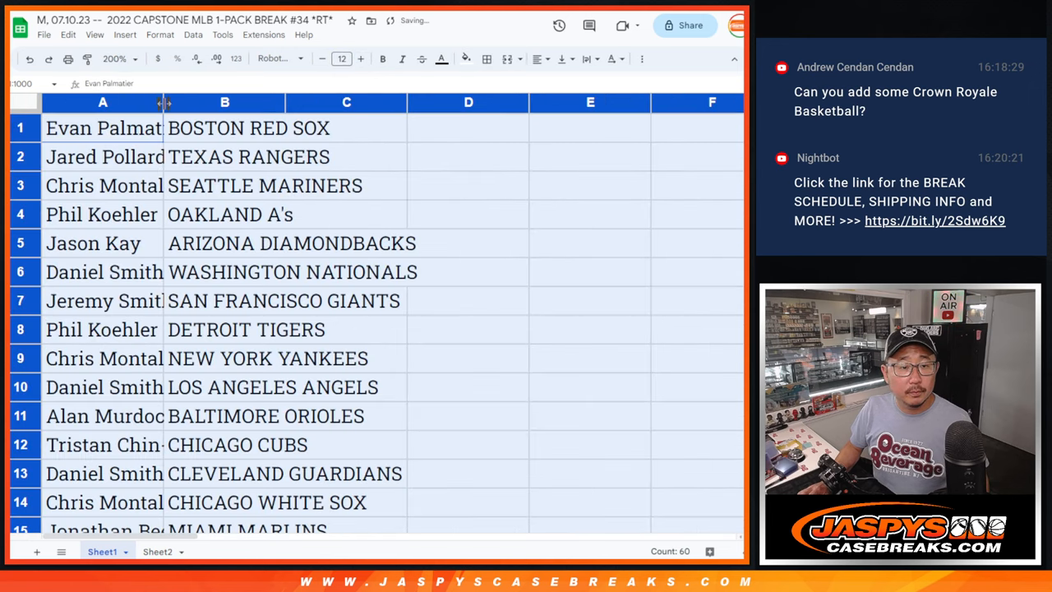
{"action": "left_click_drag", "start_coordinate": [164, 102], "coordinate": [210, 102]}
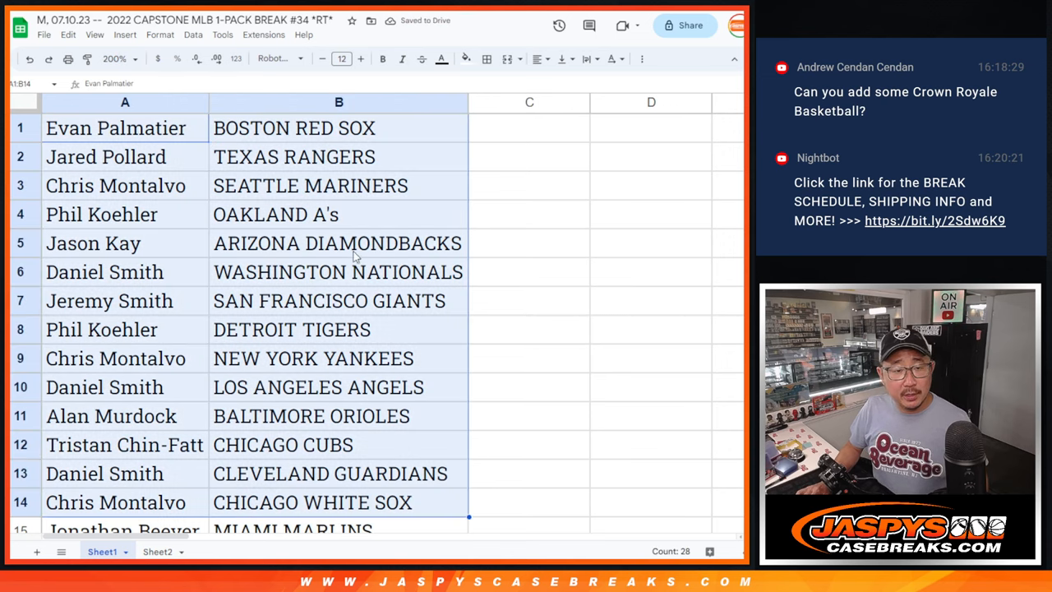
{"action": "left_click", "coordinate": [114, 59]}
{"action": "type", "text": "190"}
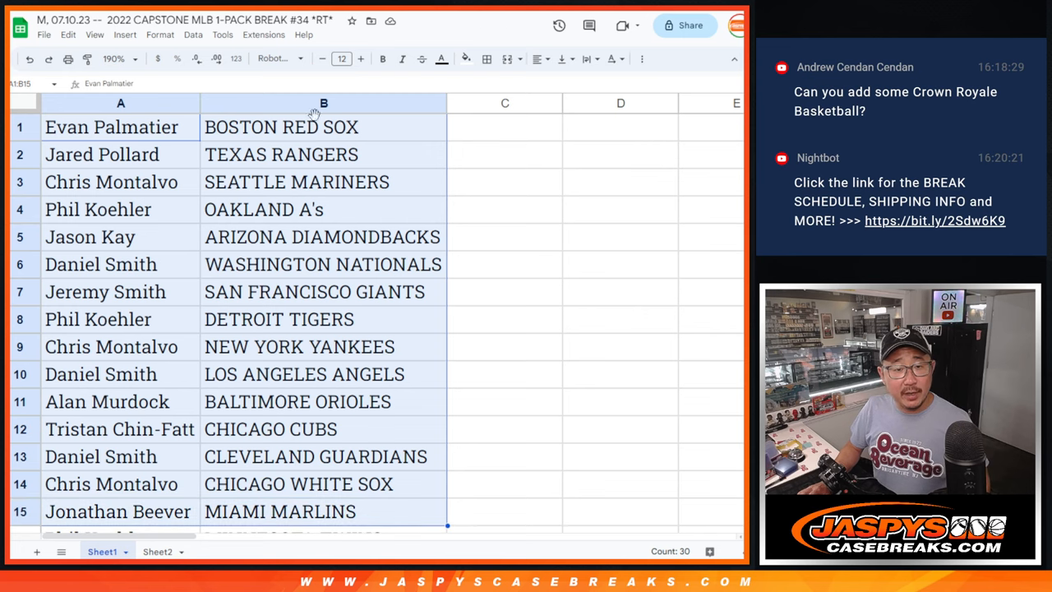
{"action": "mouse_move", "coordinate": [306, 445]}
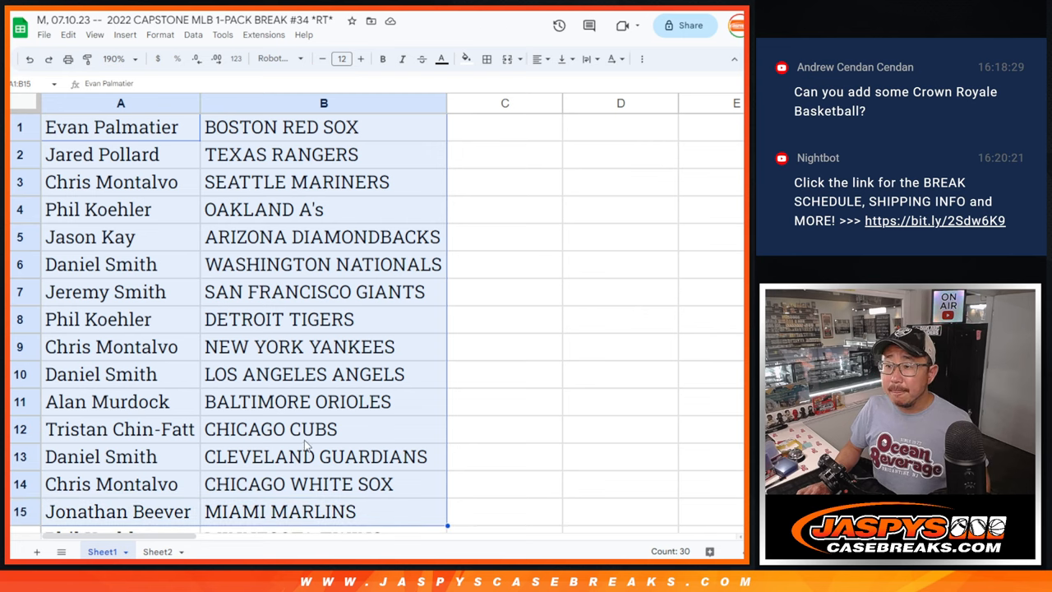
Set zoom to 100% so every row fits, then bring up the team column's options.
{"action": "scroll", "scroll_direction": "down", "scroll_amount": 3}
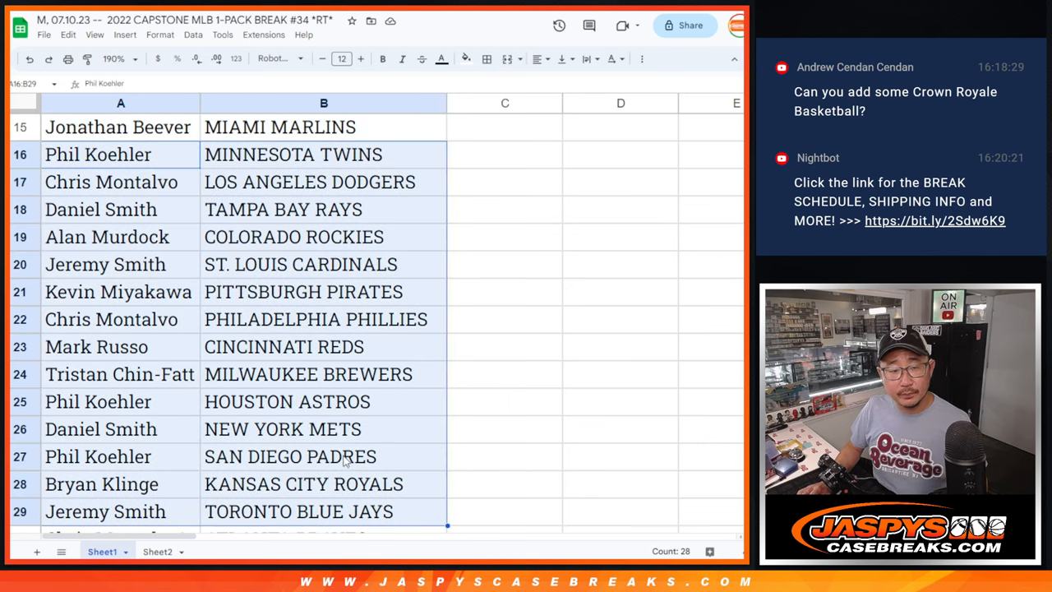
{"action": "scroll", "scroll_direction": "down", "scroll_amount": 3}
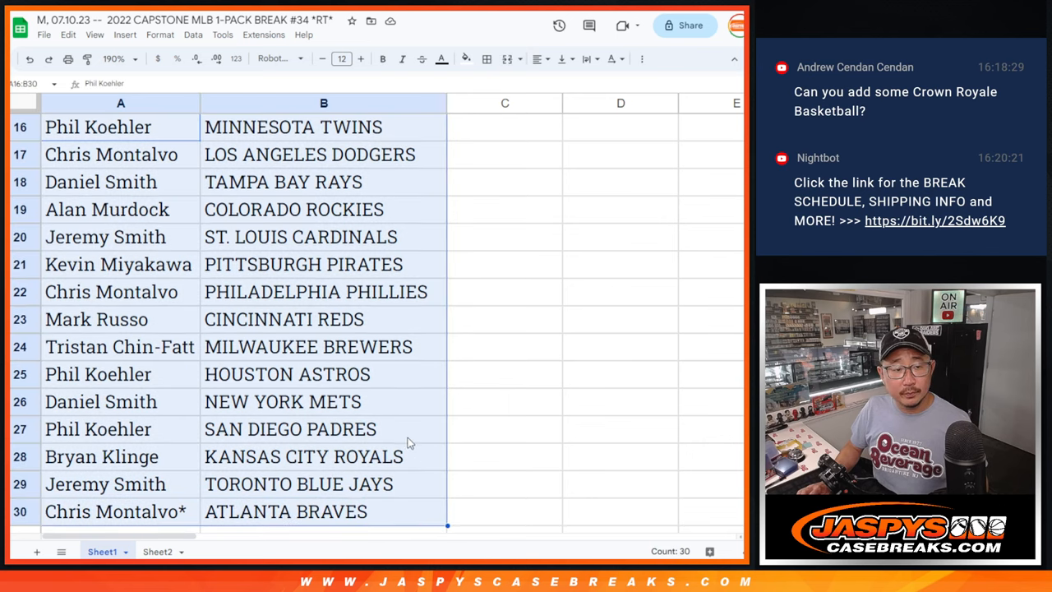
{"action": "scroll", "scroll_direction": "up", "scroll_amount": 3}
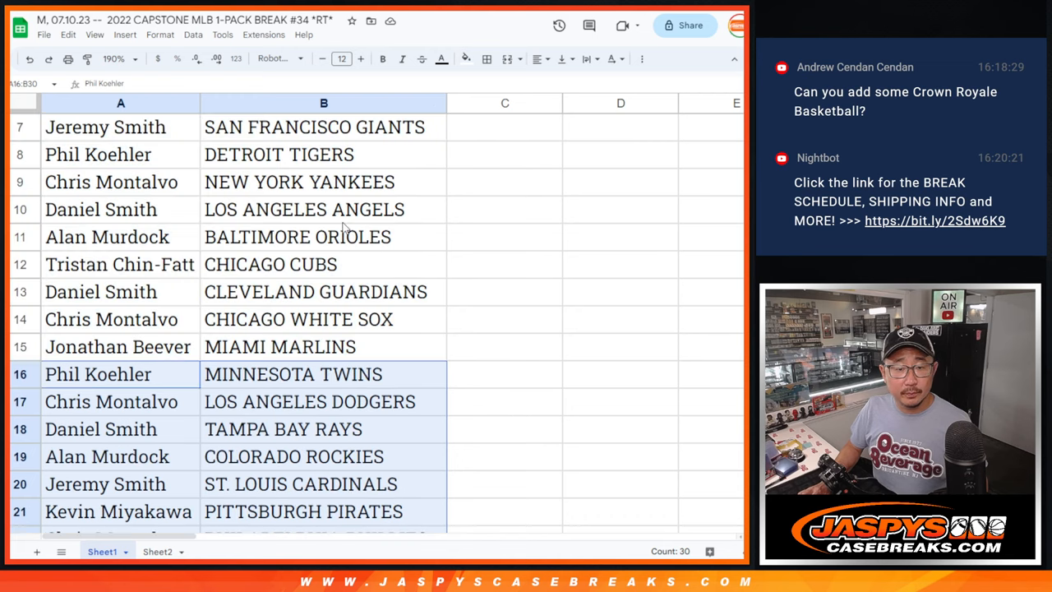
{"action": "left_click", "coordinate": [118, 59]}
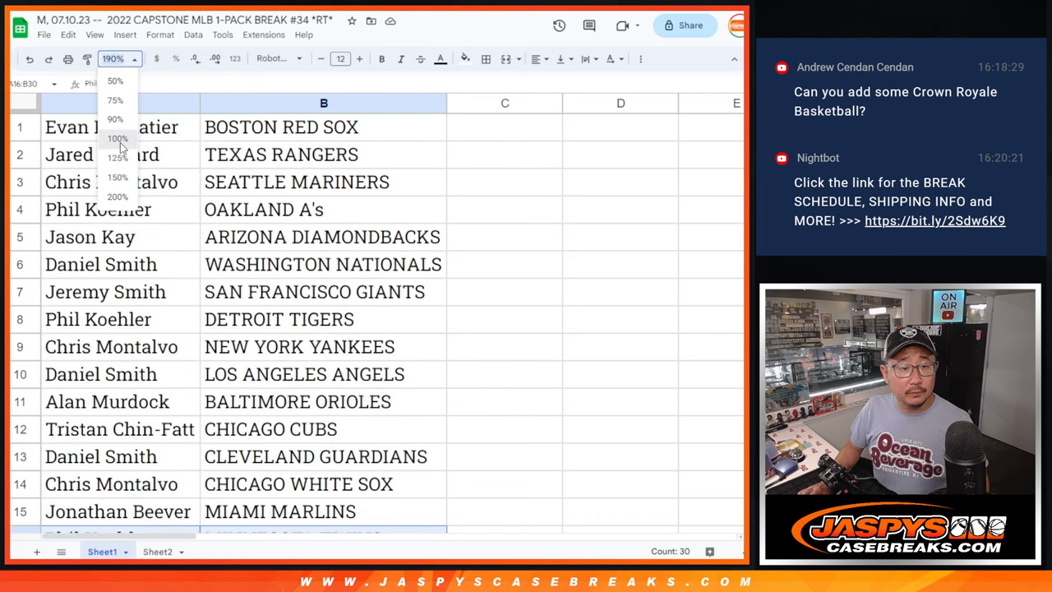
{"action": "left_click", "coordinate": [117, 138]}
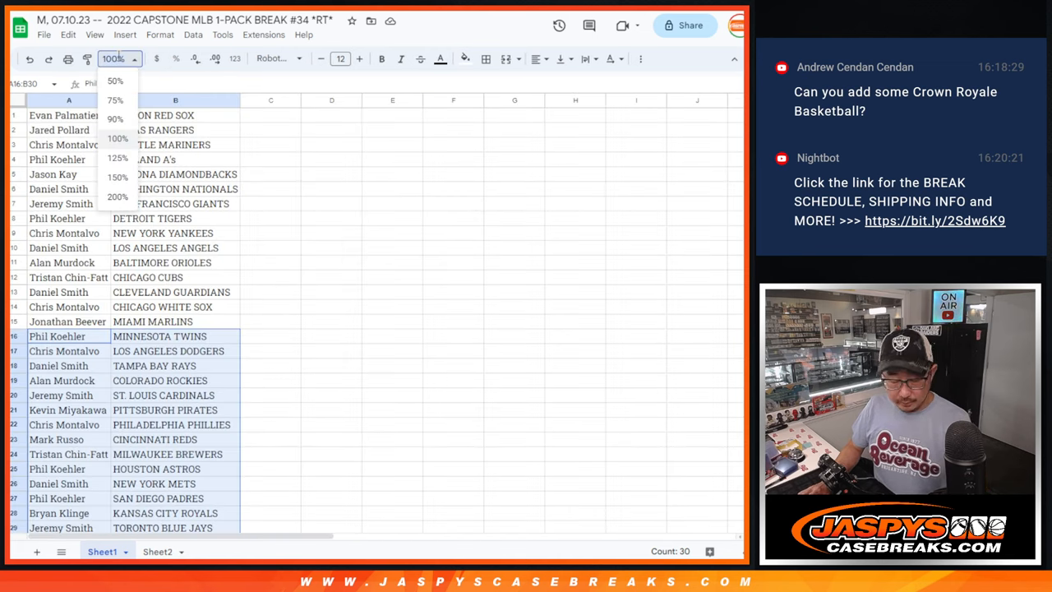
{"action": "left_click", "coordinate": [115, 119]}
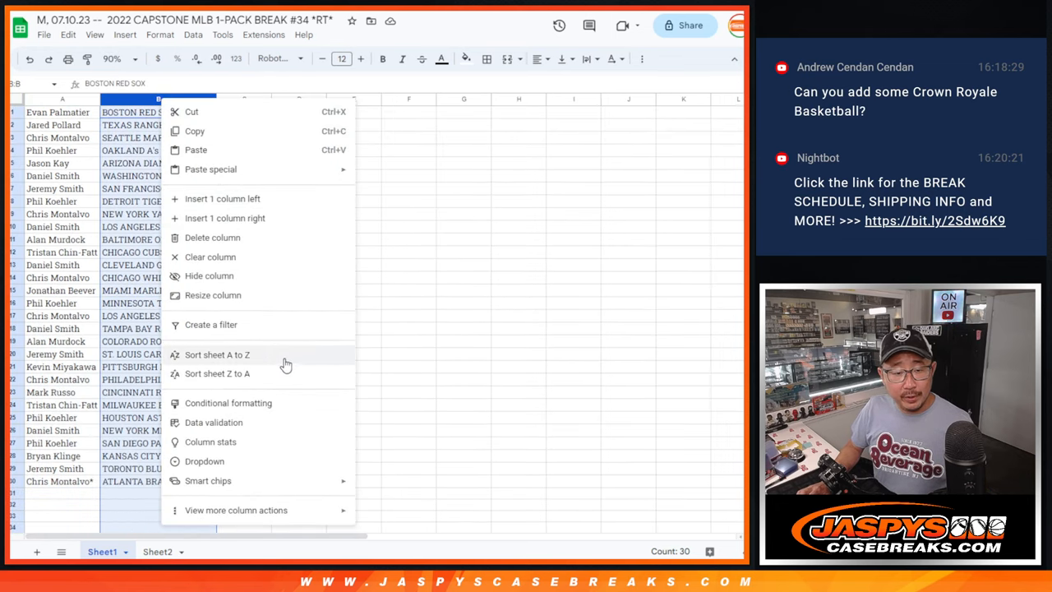
Sort the sheet by team A to Z and print it in portrait with the sheet name.
{"action": "left_click", "coordinate": [217, 355]}
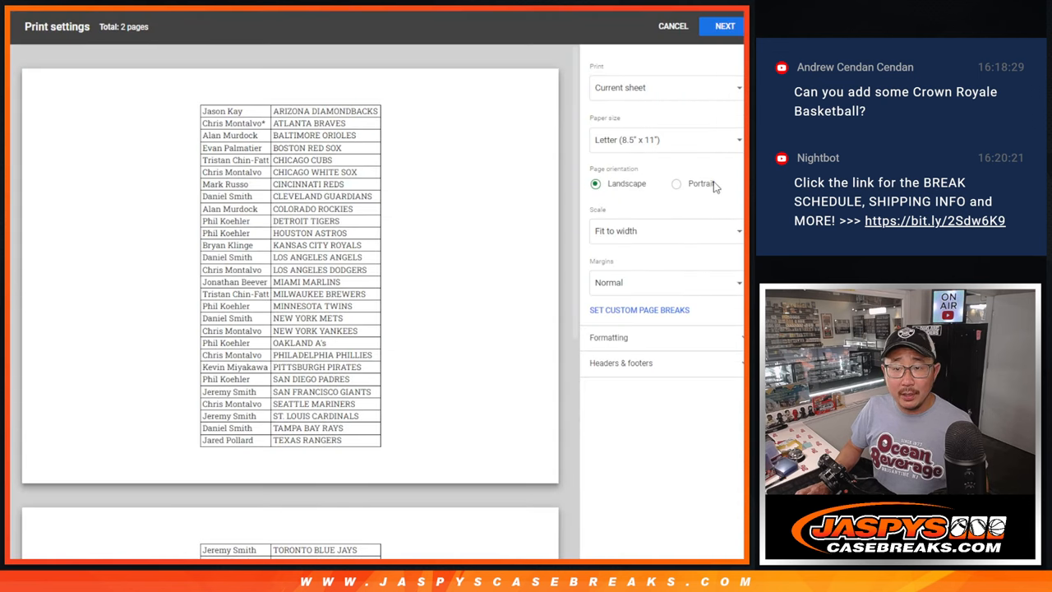
{"action": "left_click", "coordinate": [675, 184]}
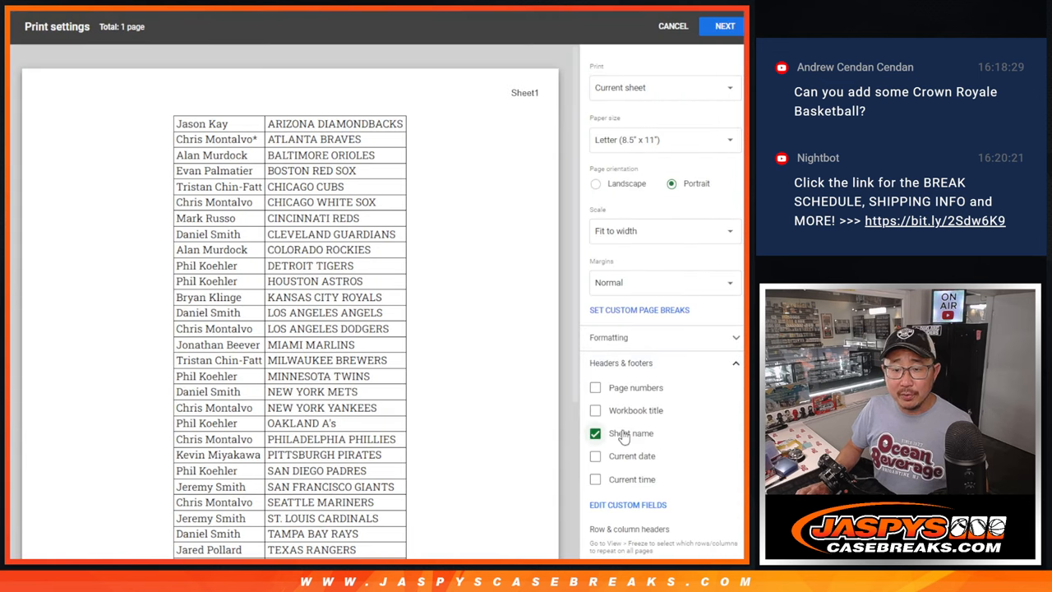
{"action": "left_click", "coordinate": [722, 27]}
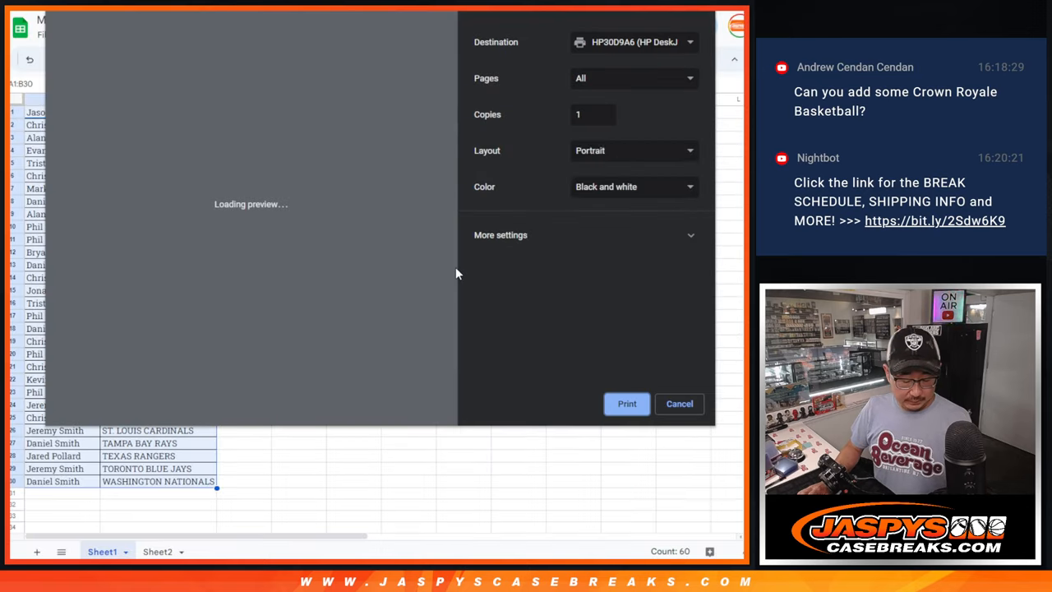
{"action": "left_click", "coordinate": [678, 404]}
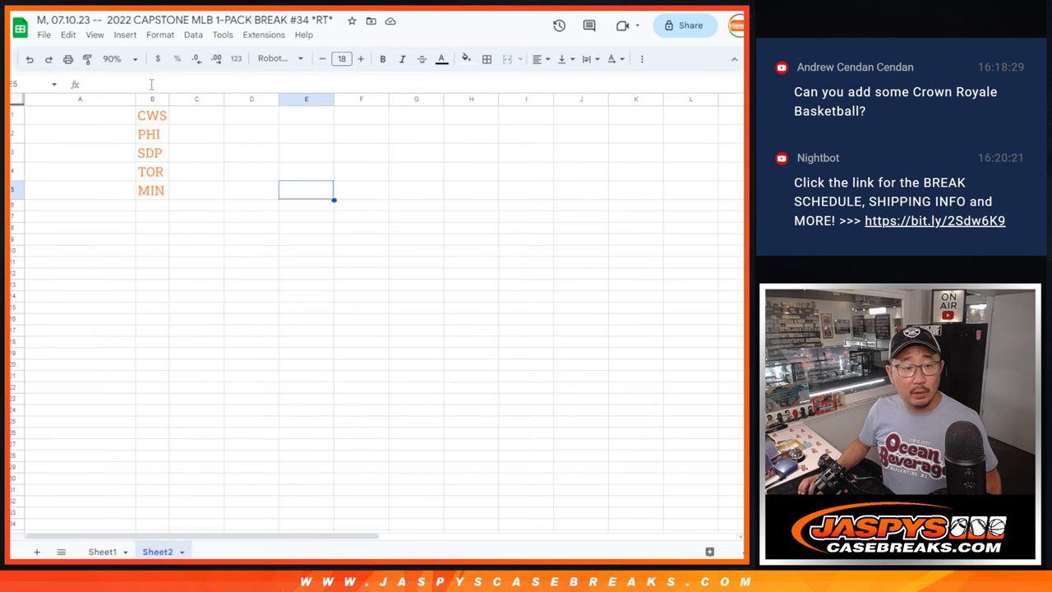
Reshuffle the names until randomized 11 times and locate the top five names.
{"action": "left_click", "coordinate": [111, 59]}
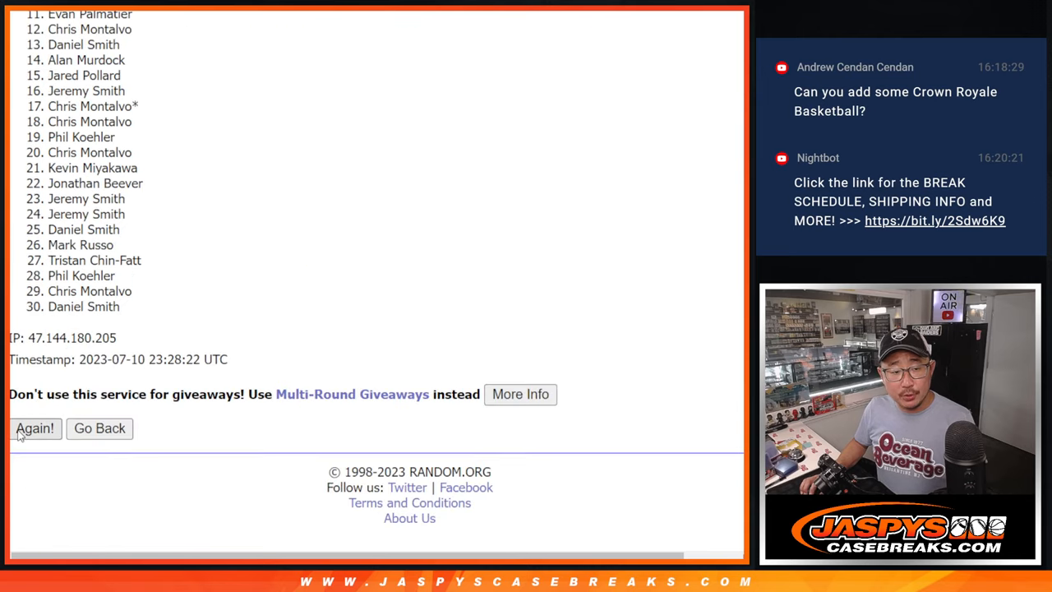
{"action": "left_click", "coordinate": [35, 427]}
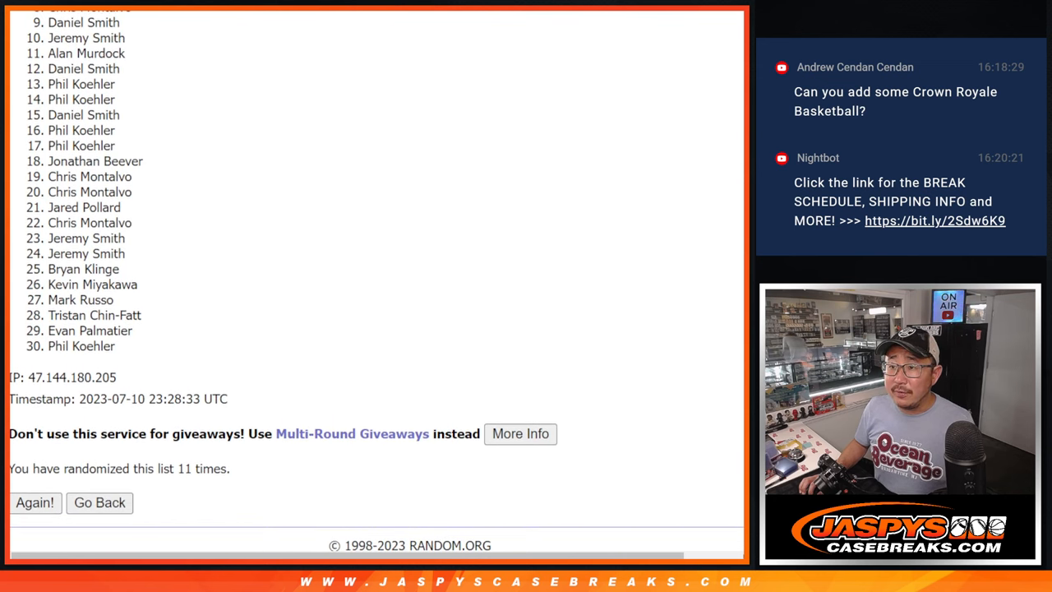
{"action": "scroll", "scroll_direction": "up", "scroll_amount": 3}
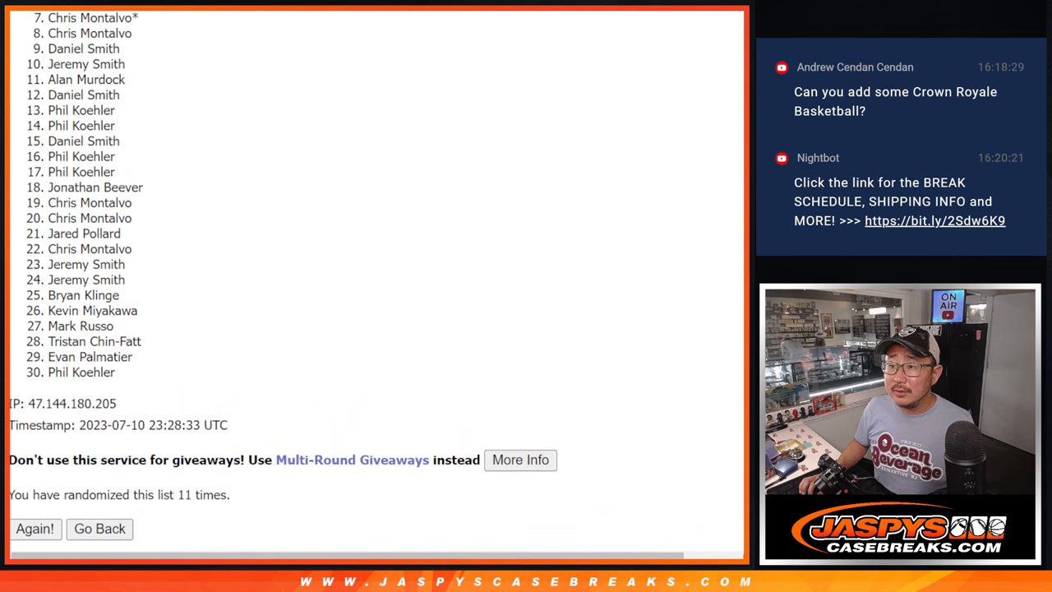
{"action": "scroll", "scroll_direction": "up", "scroll_amount": 3}
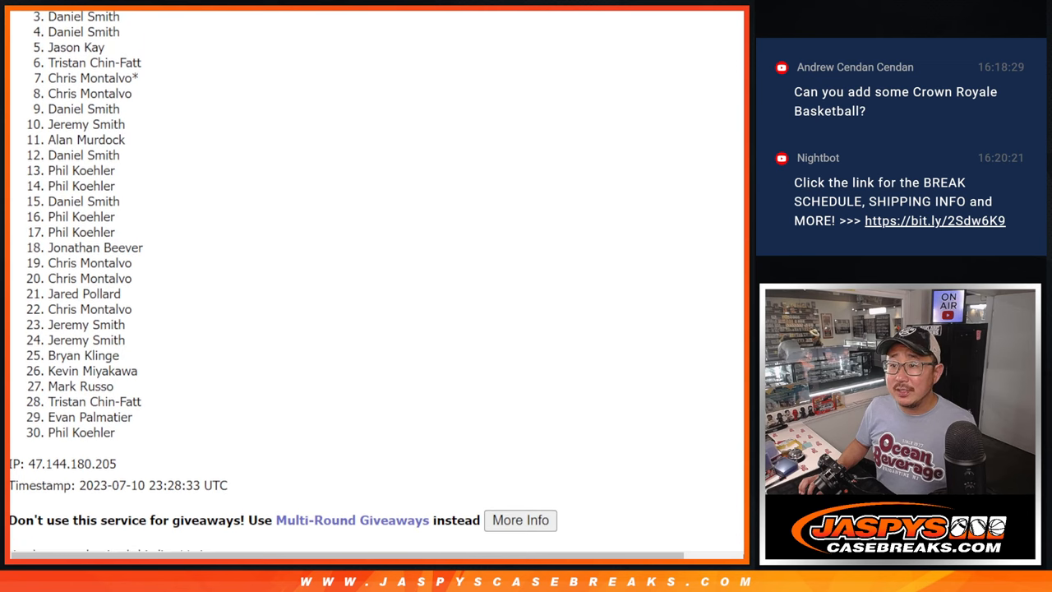
{"action": "scroll", "scroll_direction": "up", "scroll_amount": 3}
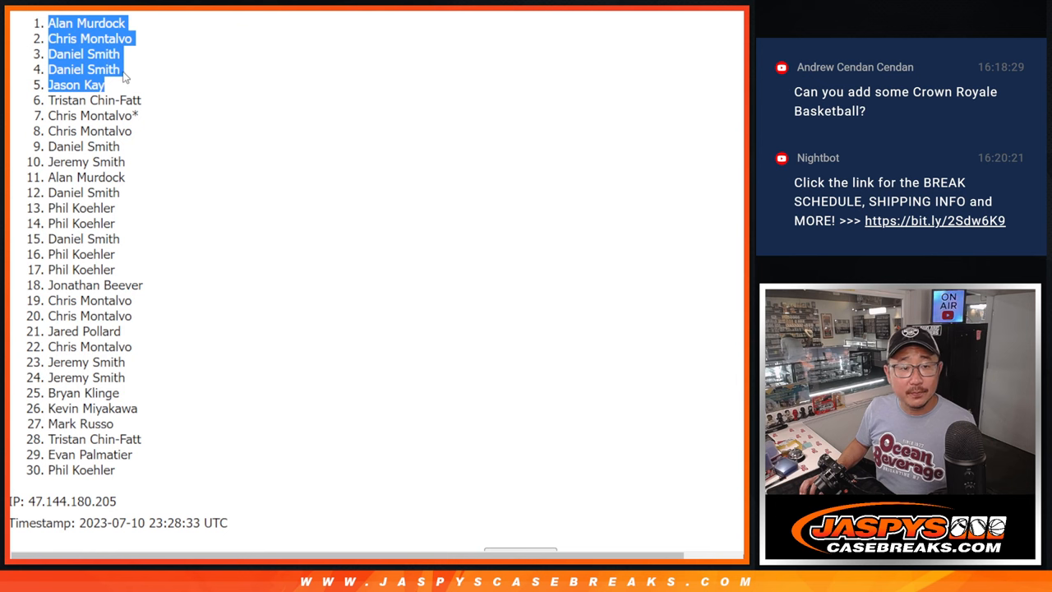
{"action": "scroll", "scroll_direction": "down", "scroll_amount": 3}
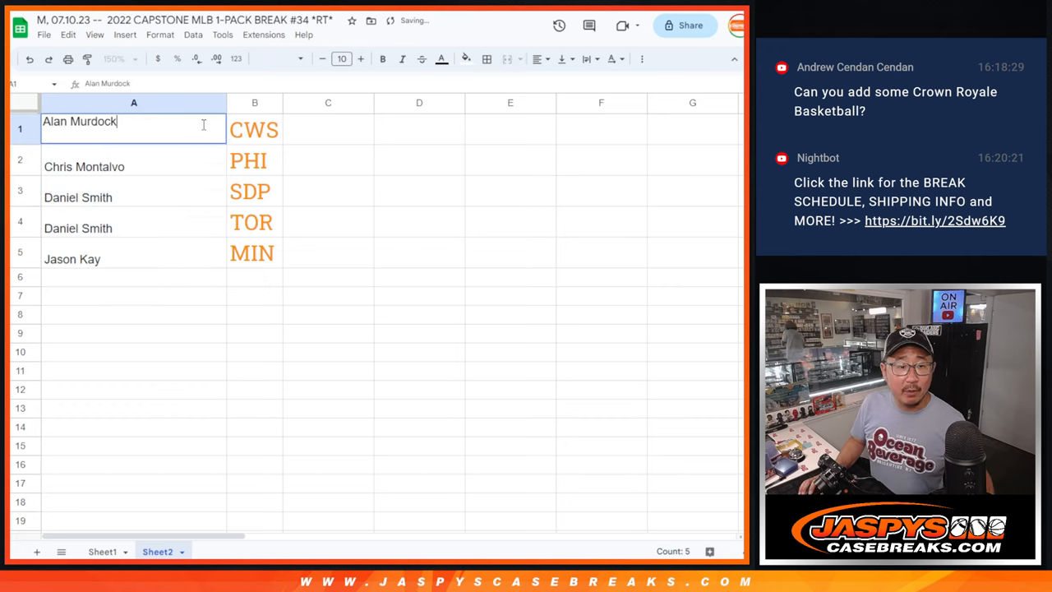
{"action": "type", "text": "/cap34"}
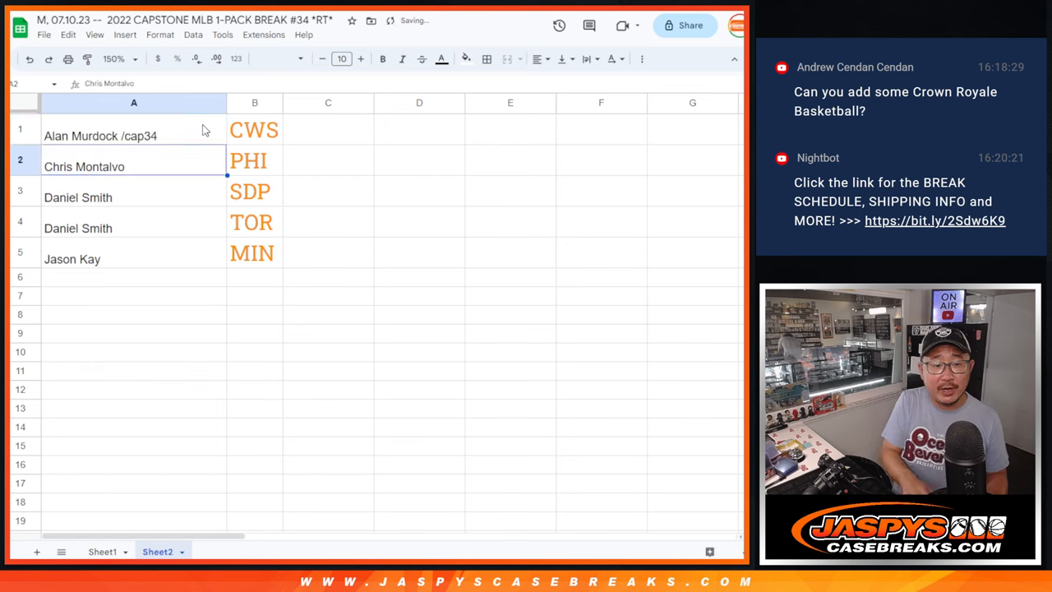
{"action": "left_click_drag", "start_coordinate": [134, 135], "coordinate": [135, 276]}
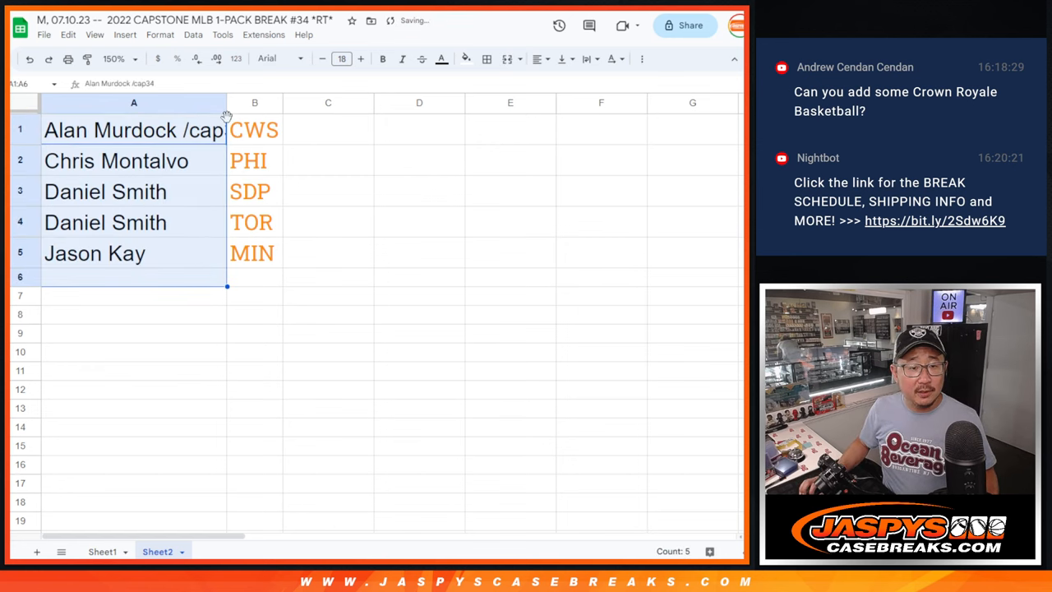
{"action": "left_click", "coordinate": [146, 129]}
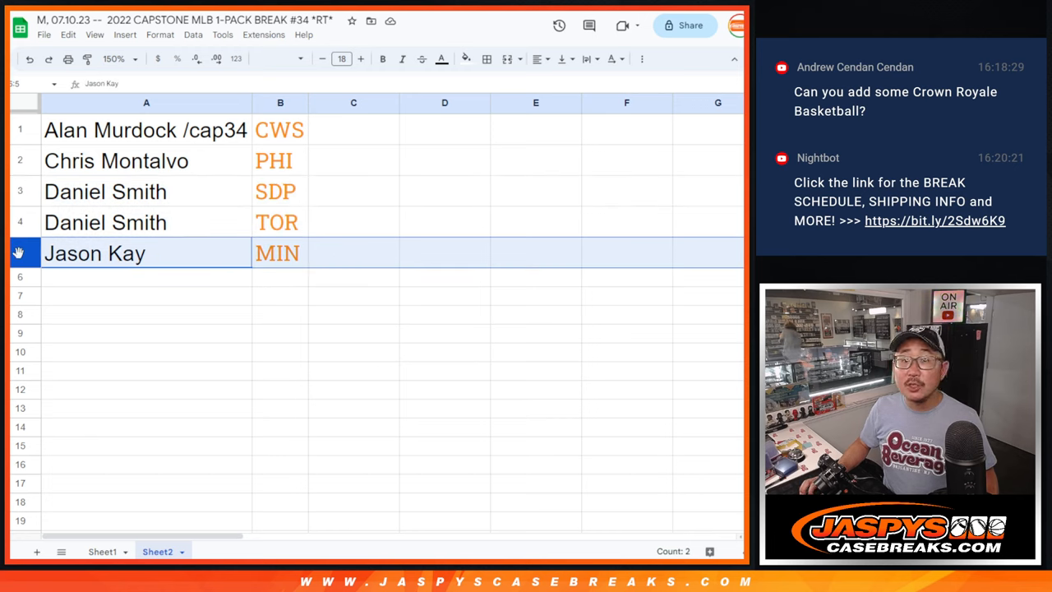
{"action": "left_click", "coordinate": [146, 129]}
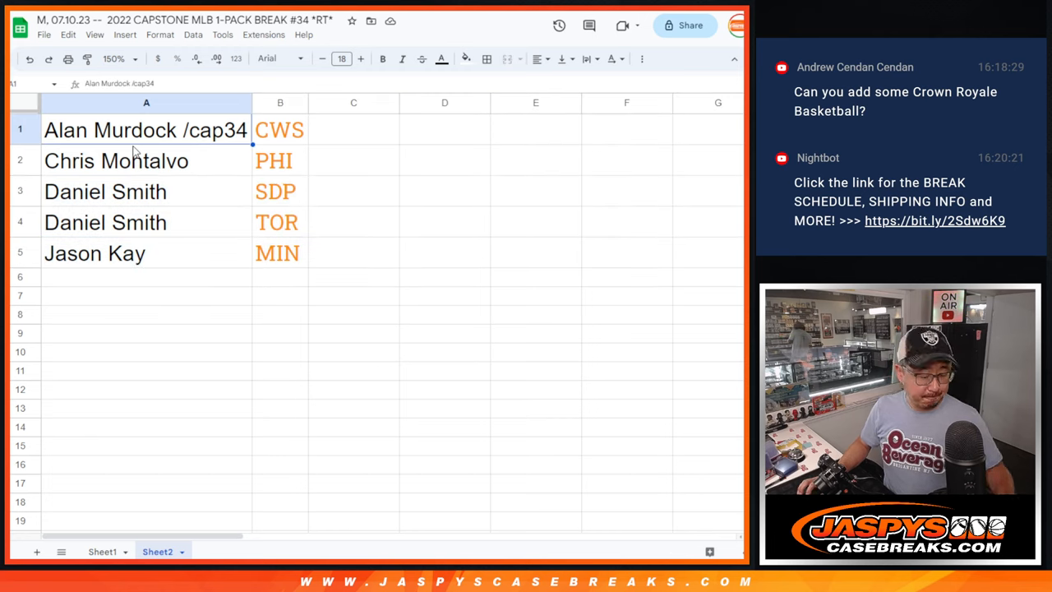